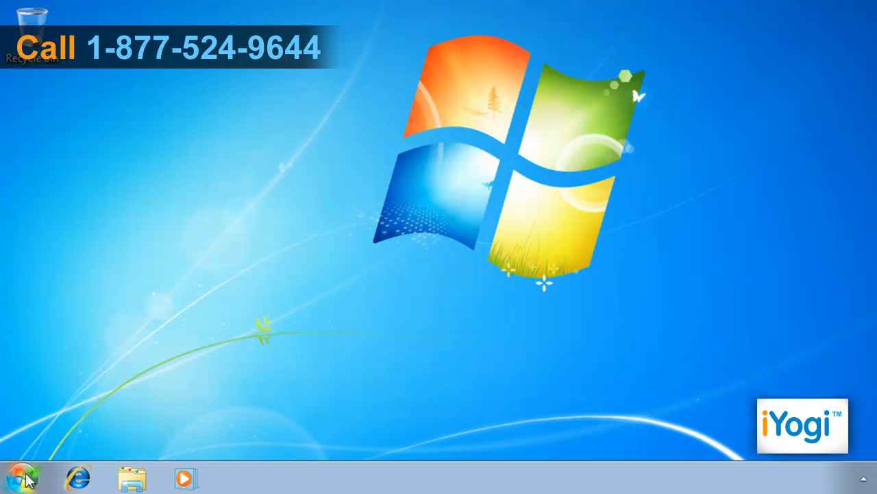
Reach Control Panel's System and Security category from the Start menu.
left_click(22, 477)
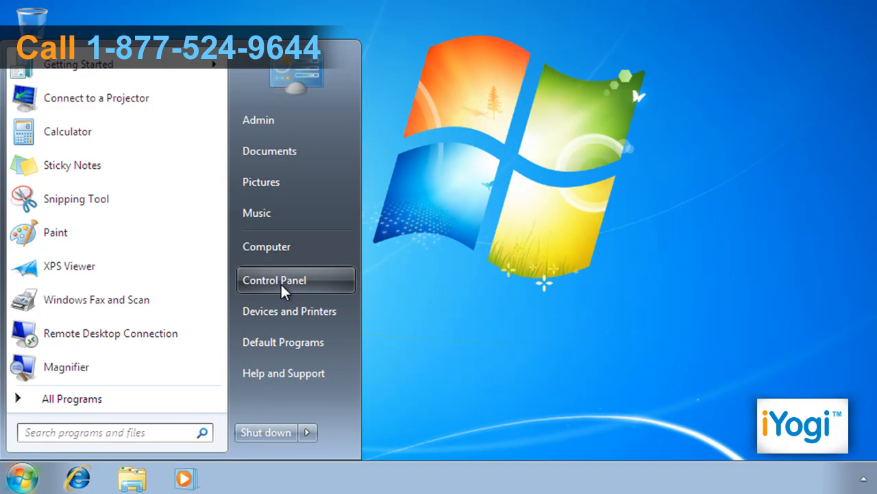
left_click(274, 280)
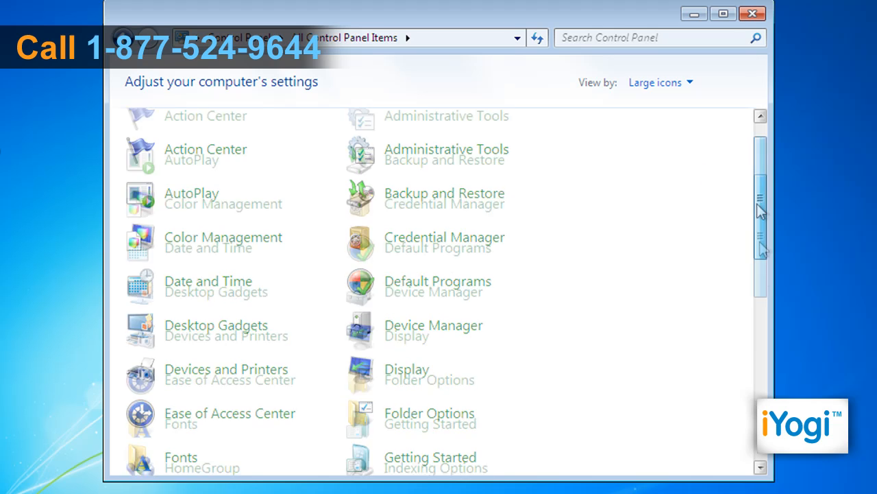
scroll("down", 3)
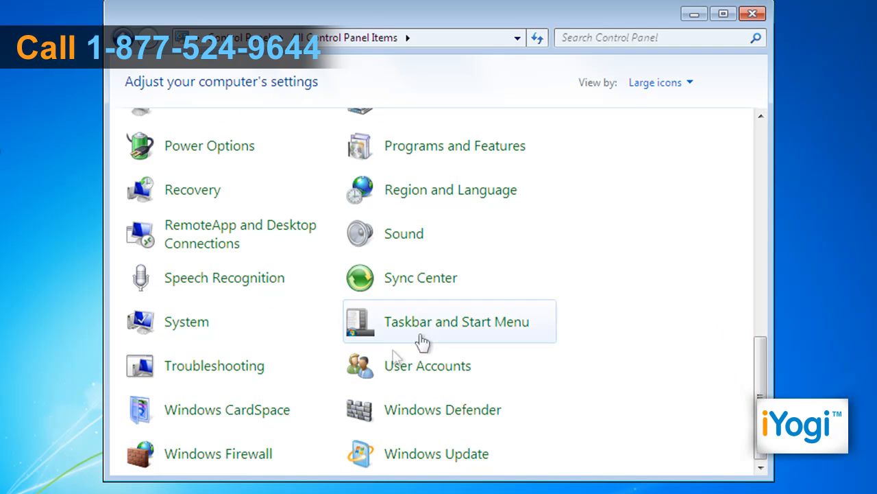
mouse_move(218, 453)
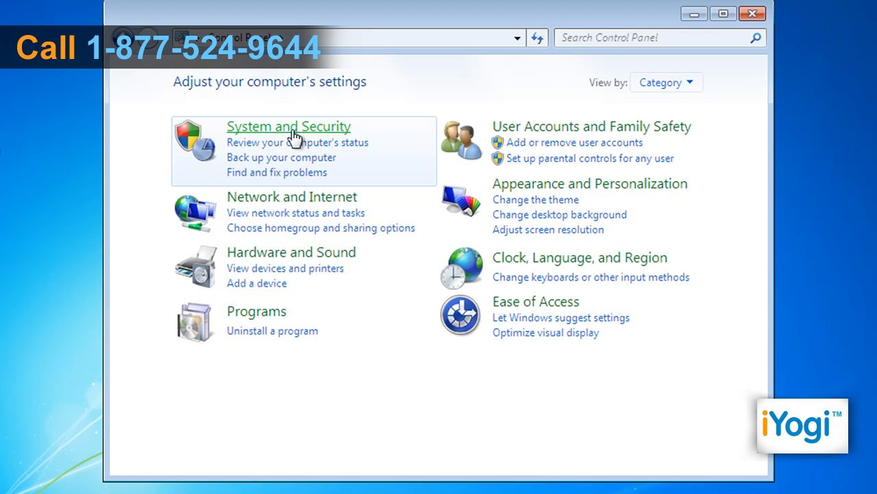
left_click(288, 126)
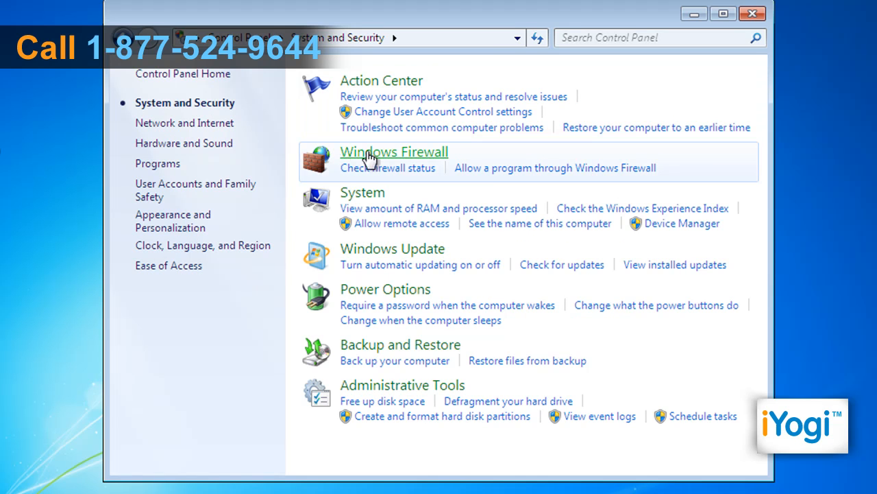
In Windows Firewall's allowed programs list, select Internet Explorer and request its removal.
left_click(394, 151)
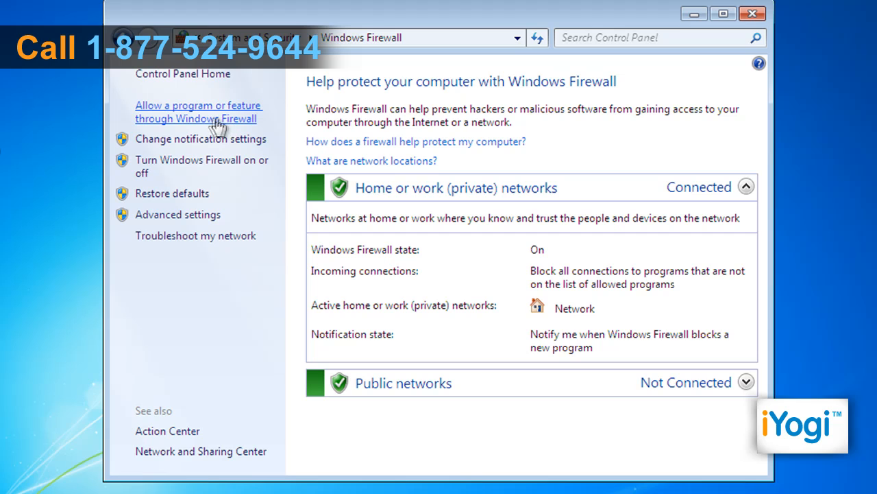
mouse_move(208, 122)
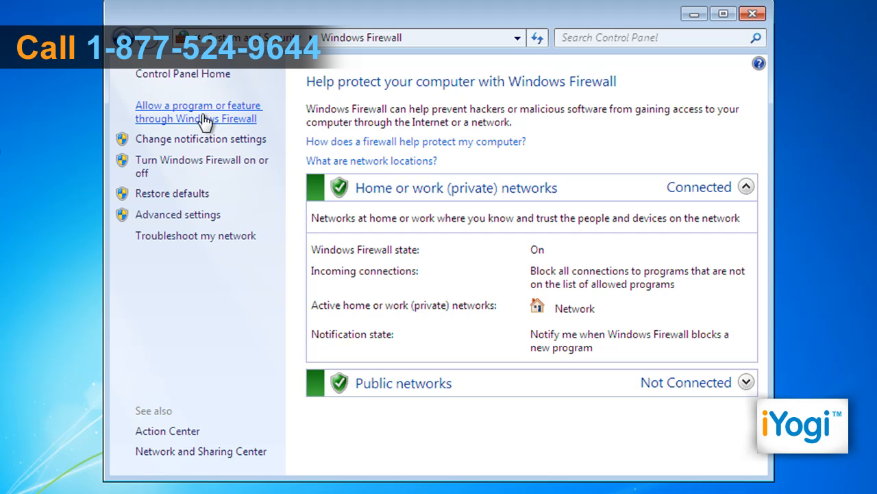
left_click(198, 111)
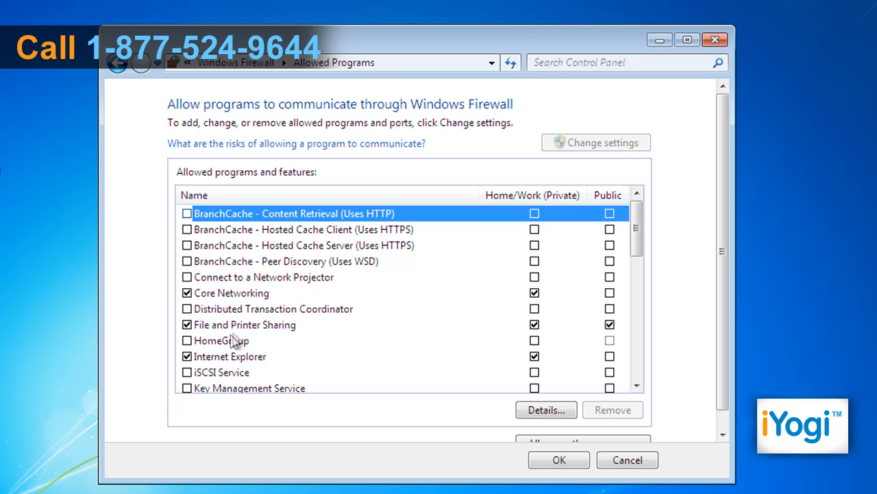
left_click(231, 357)
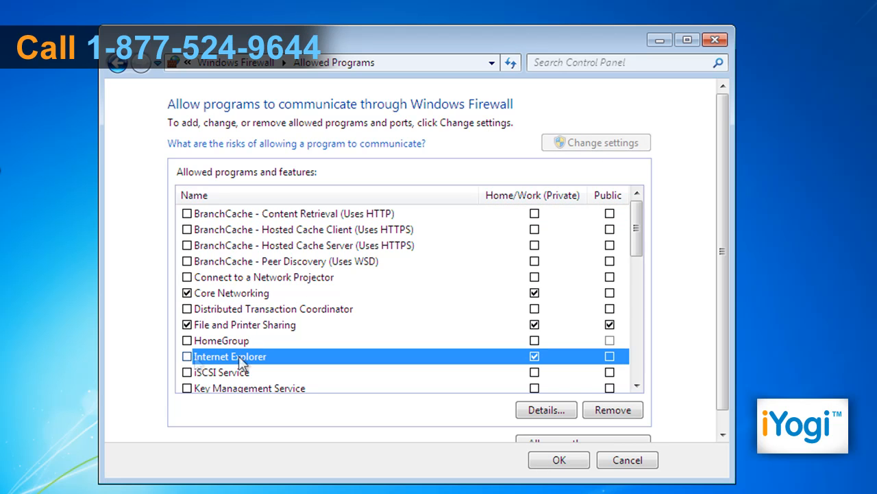
mouse_move(546, 397)
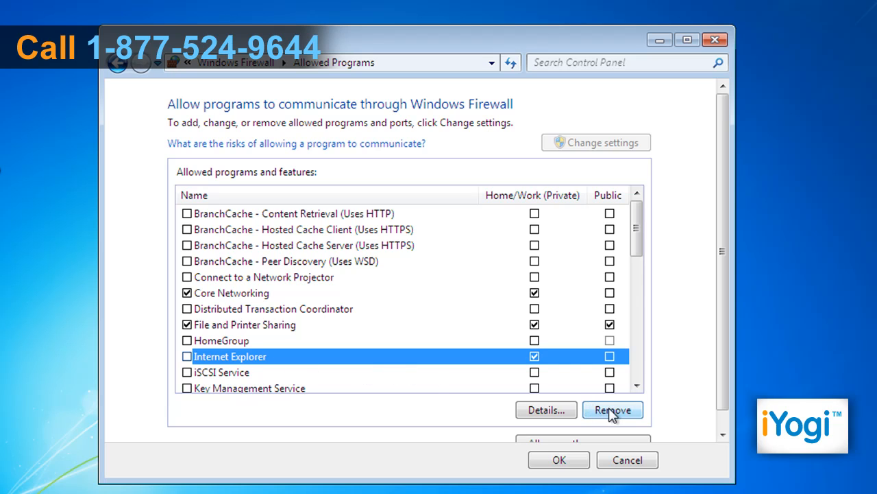
left_click(611, 408)
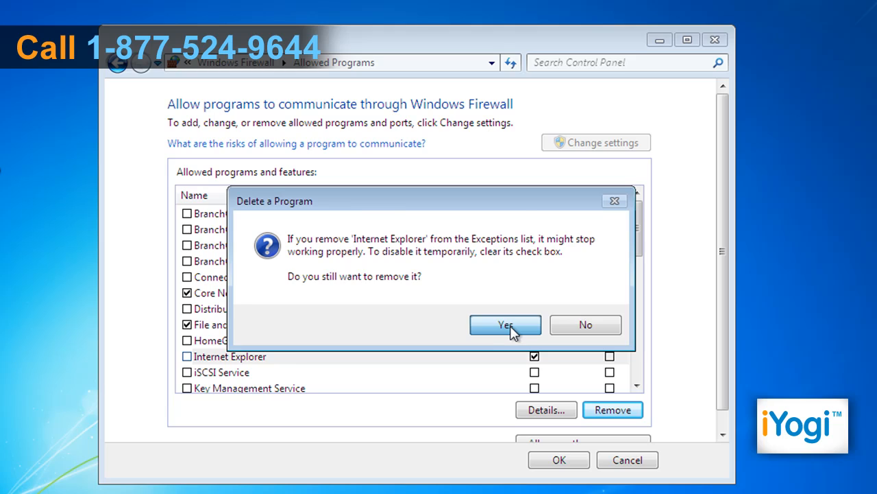